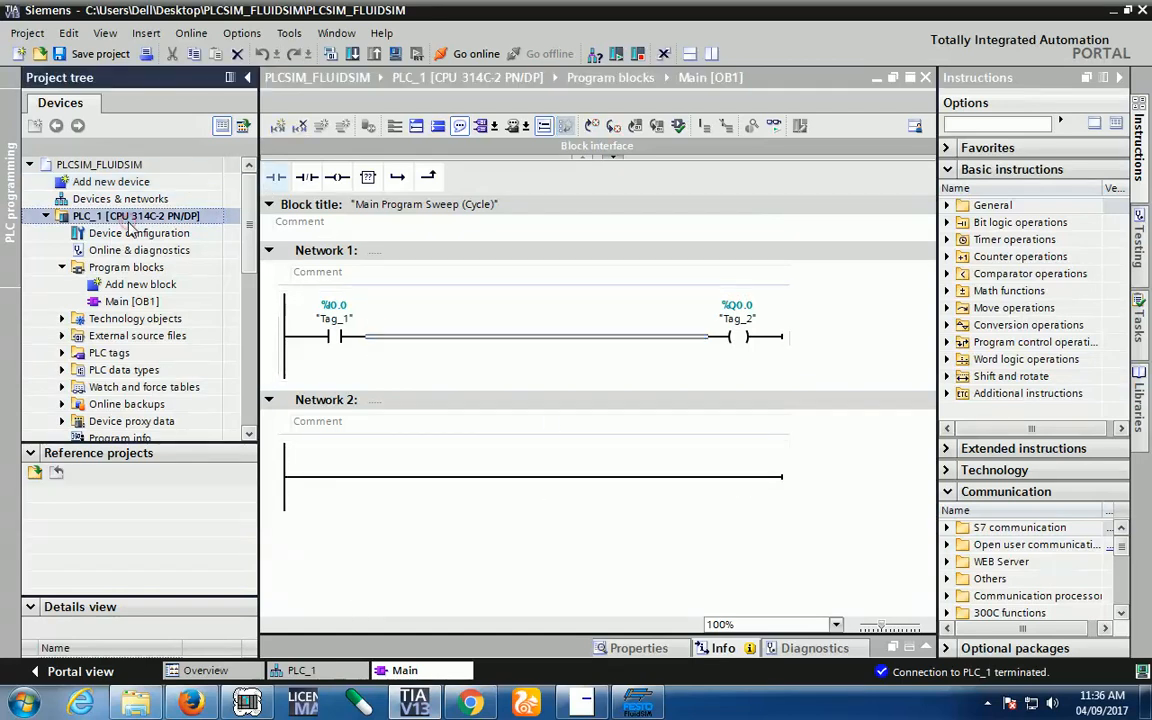
- Start S7-PLCSIM simulation for PLC_1 from the project tree
{"action": "left_click", "coordinate": [336, 336]}
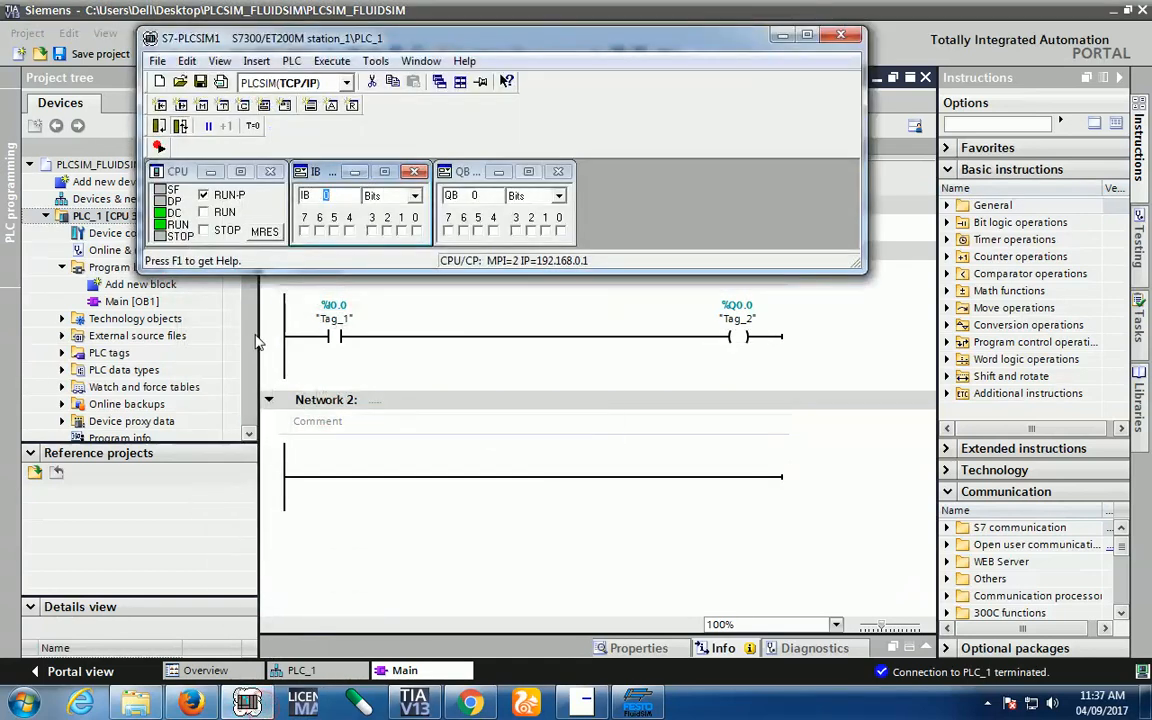
{"action": "mouse_move", "coordinate": [658, 76]}
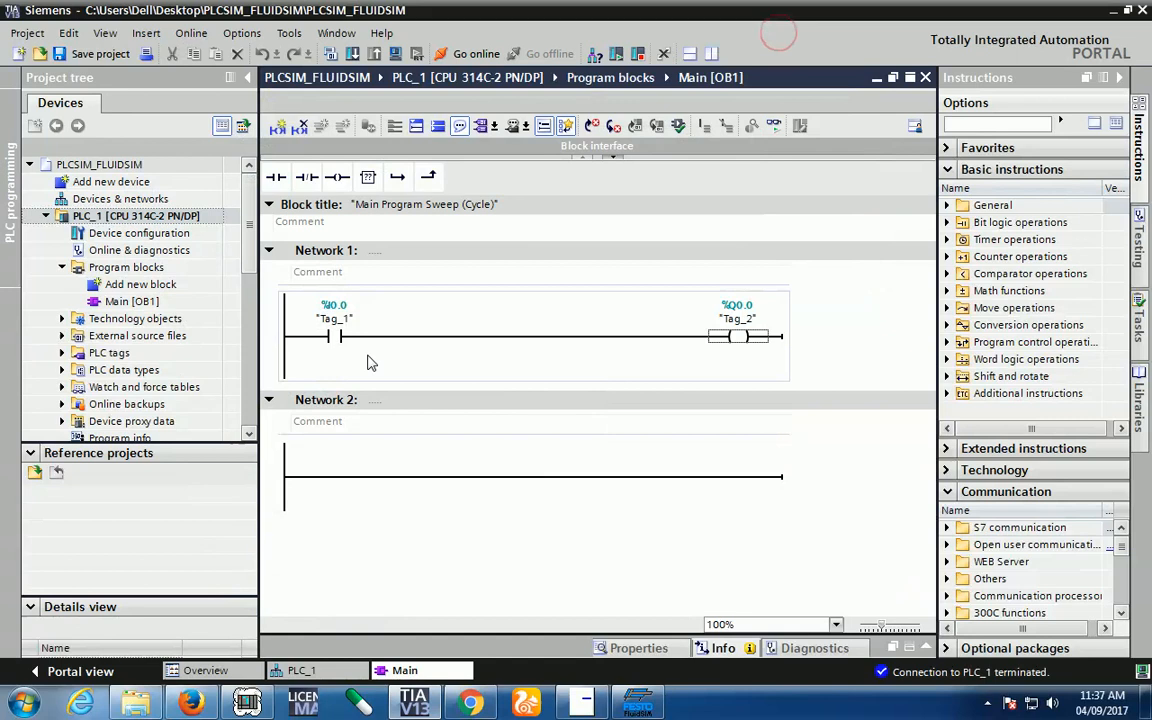
- Enable online monitoring of the Tag_1/Tag_2 rung against the RUN-P PLCSIM CPU
{"action": "left_click", "coordinate": [774, 124]}
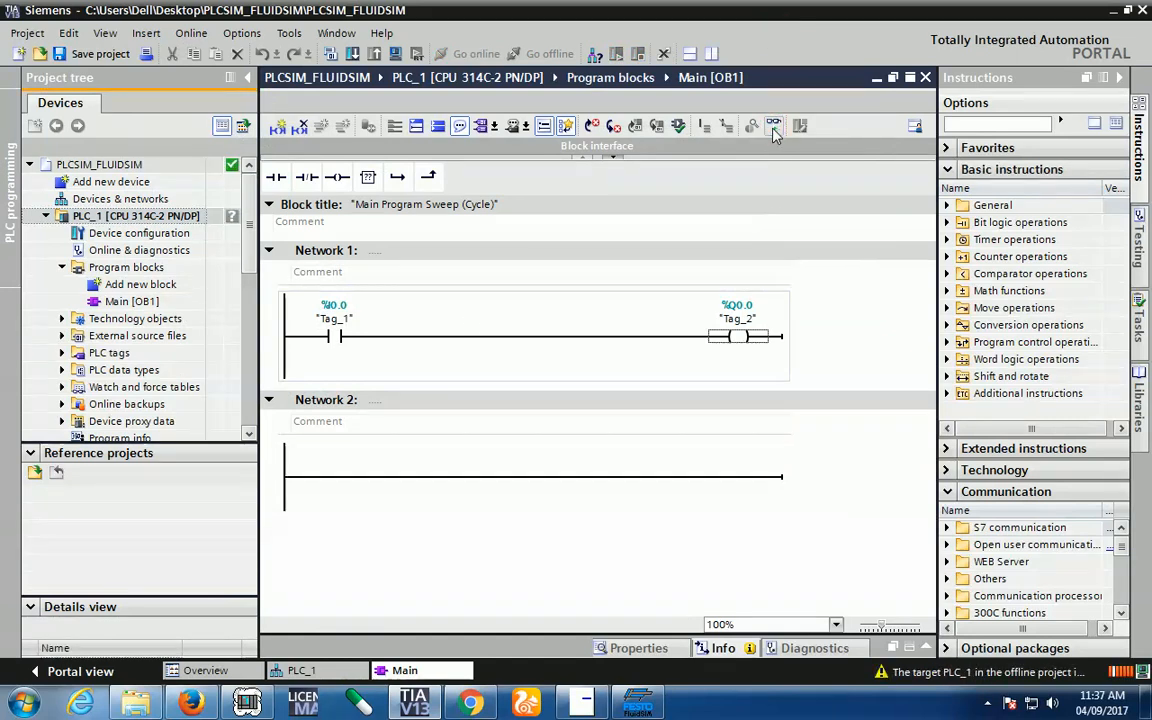
{"action": "left_click", "coordinate": [772, 124]}
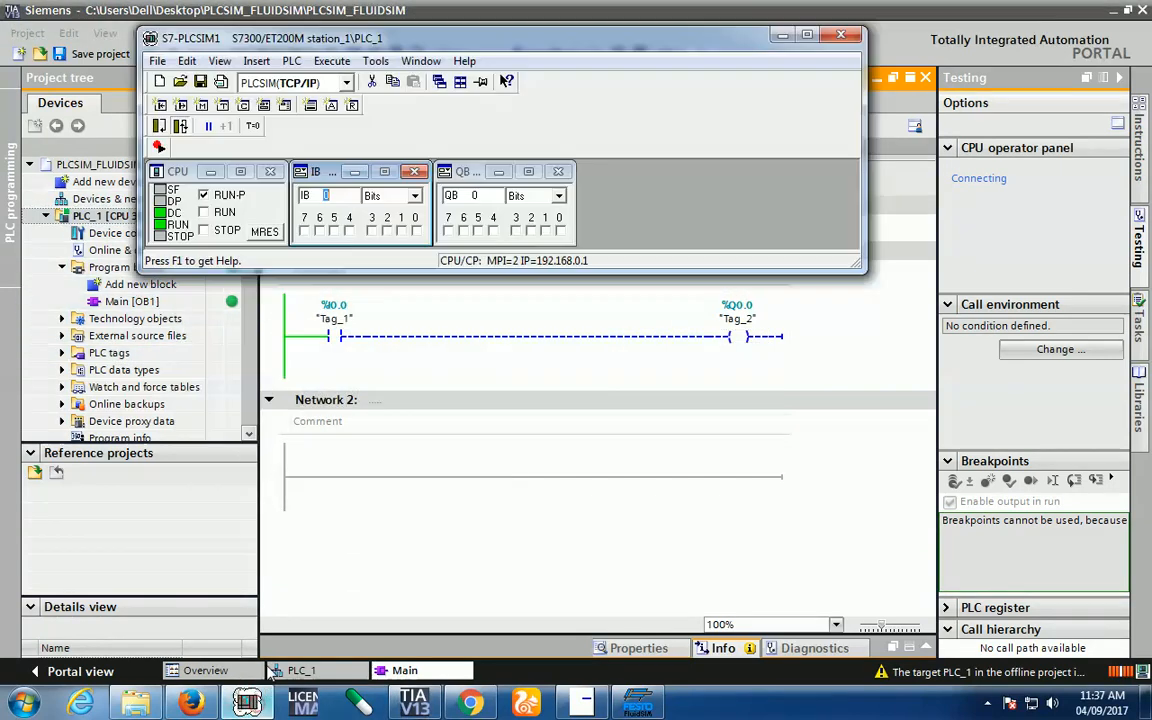
{"action": "left_click", "coordinate": [416, 232]}
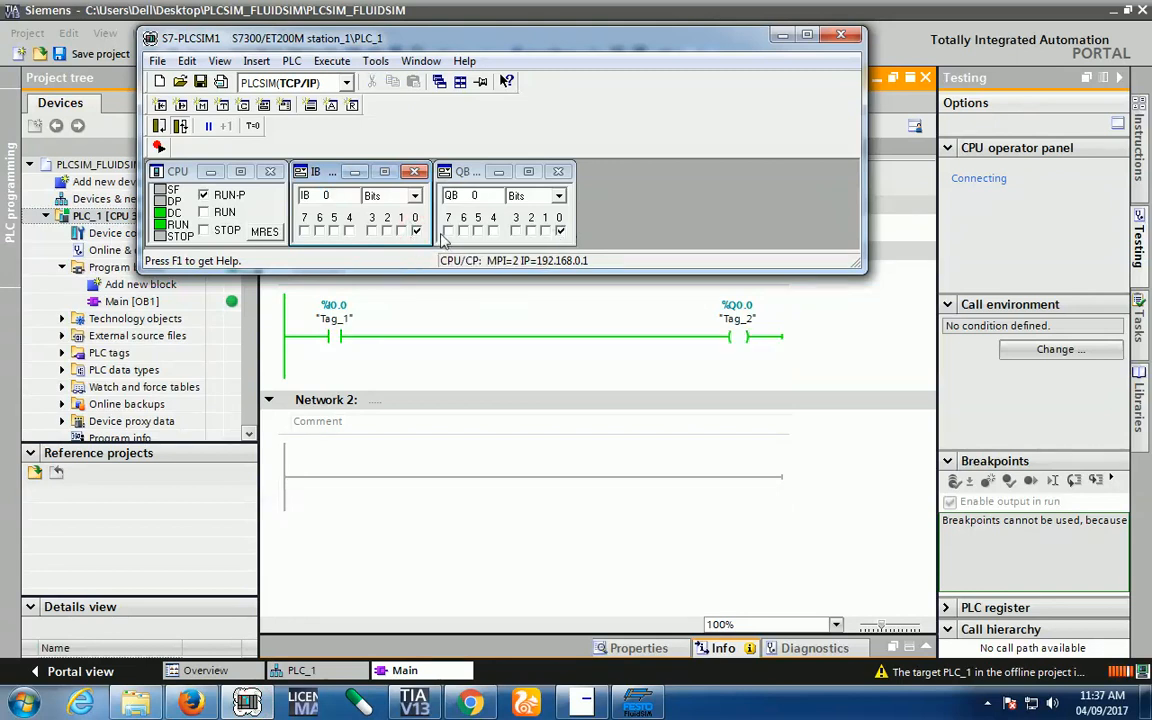
{"action": "mouse_move", "coordinate": [530, 284]}
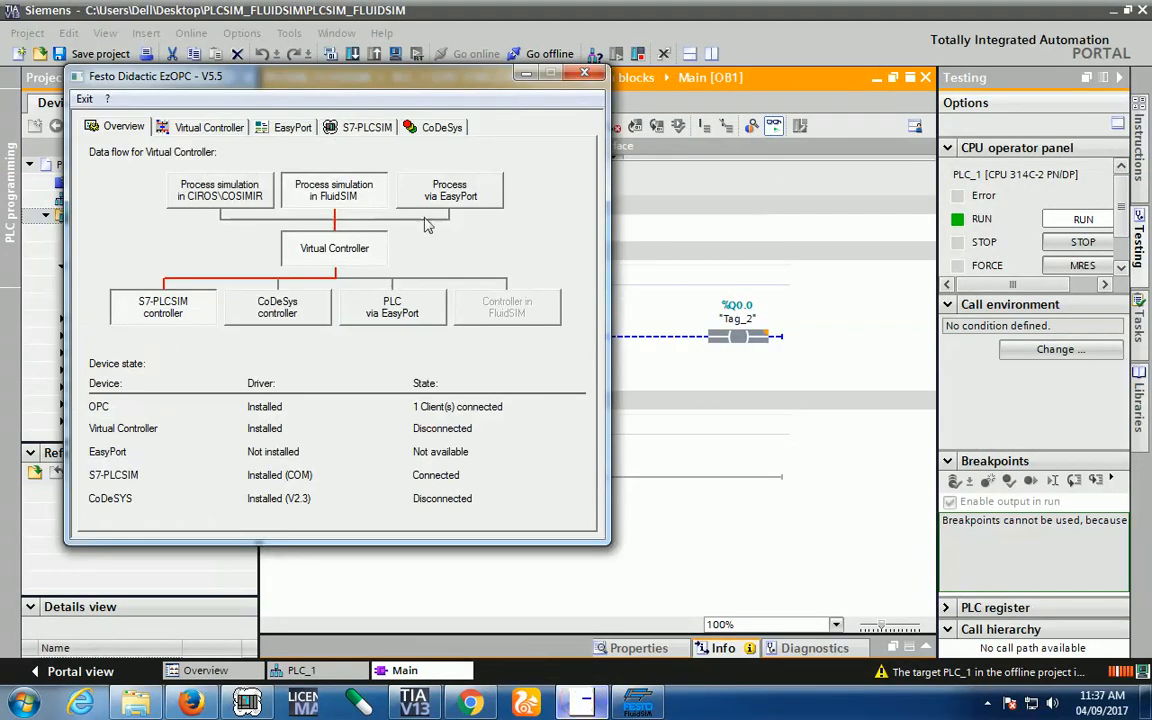
{"action": "mouse_move", "coordinate": [296, 284]}
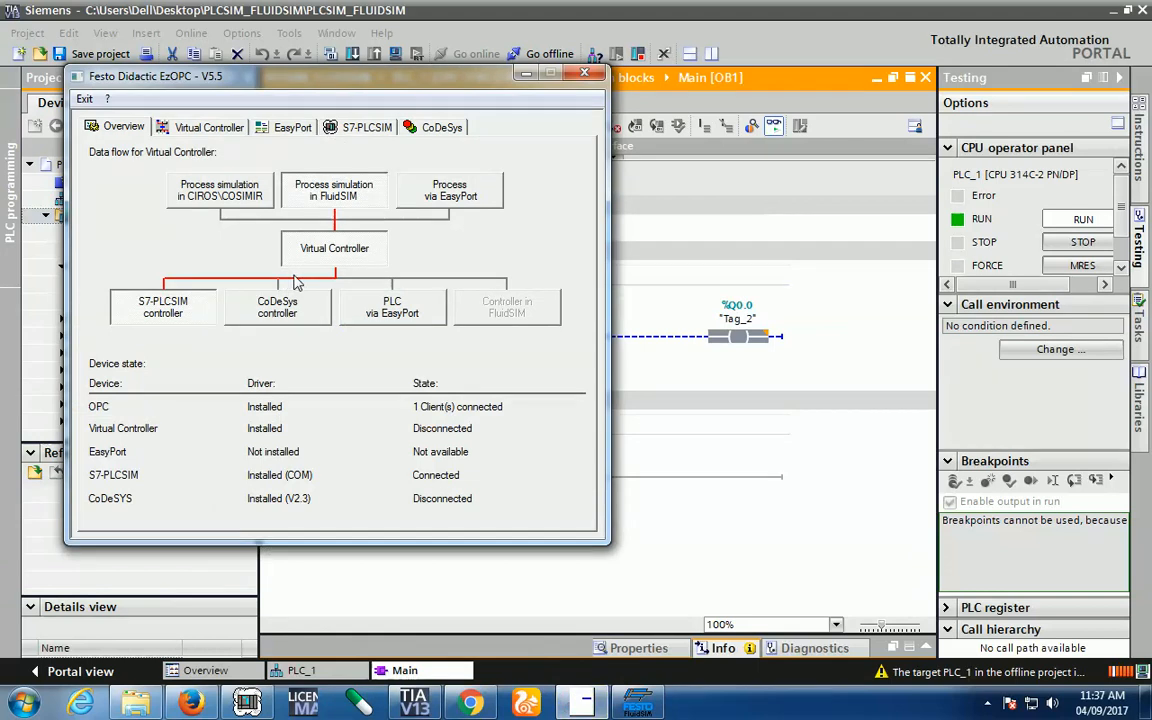
{"action": "mouse_move", "coordinate": [344, 260]}
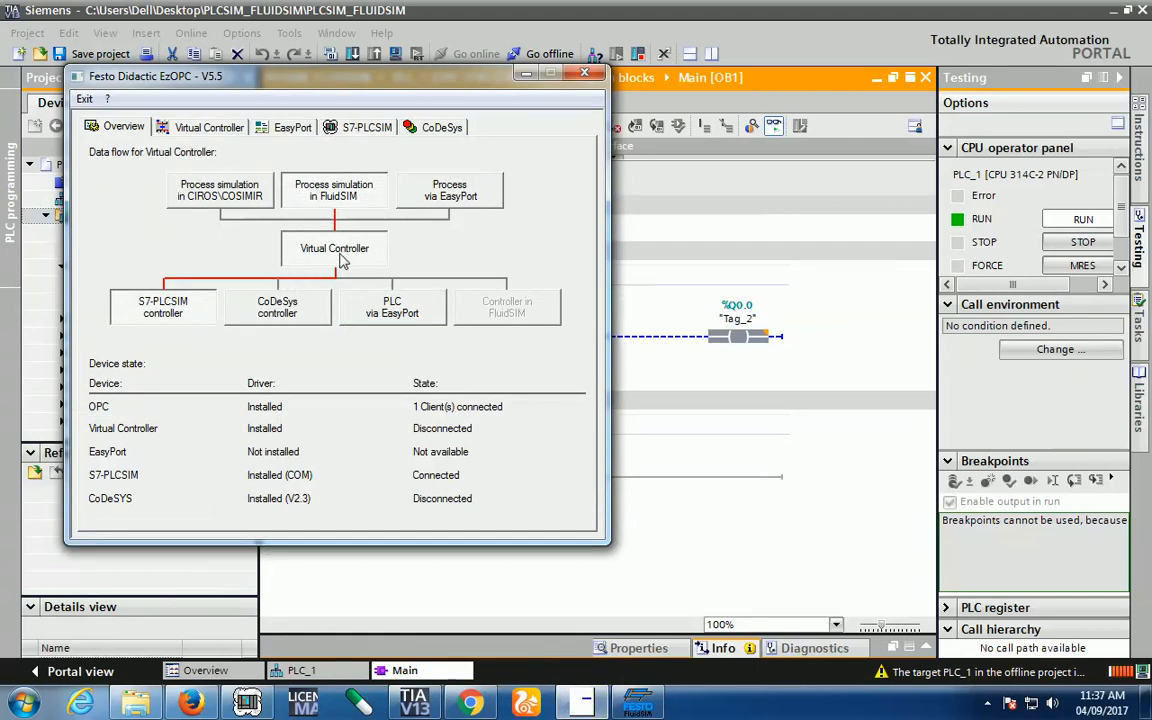
{"action": "mouse_move", "coordinate": [194, 312]}
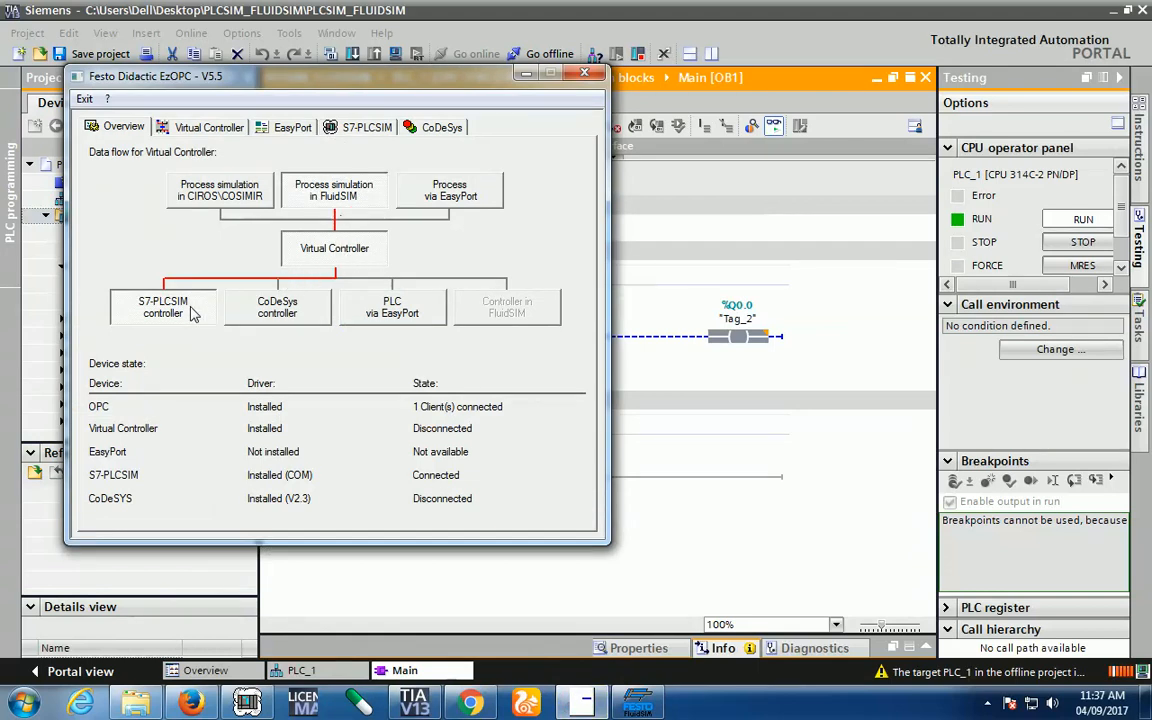
{"action": "mouse_move", "coordinate": [140, 326]}
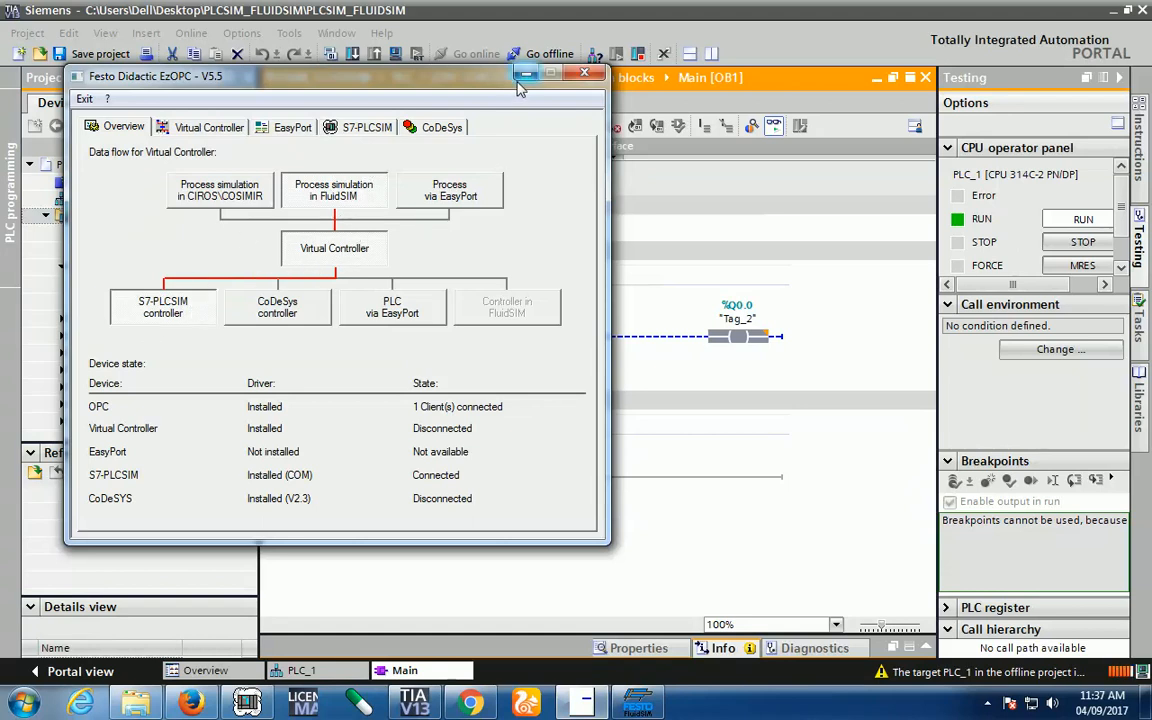
- Minimize EzOPC after confirming S7-PLCSIM shows Connected
{"action": "left_click", "coordinate": [584, 76]}
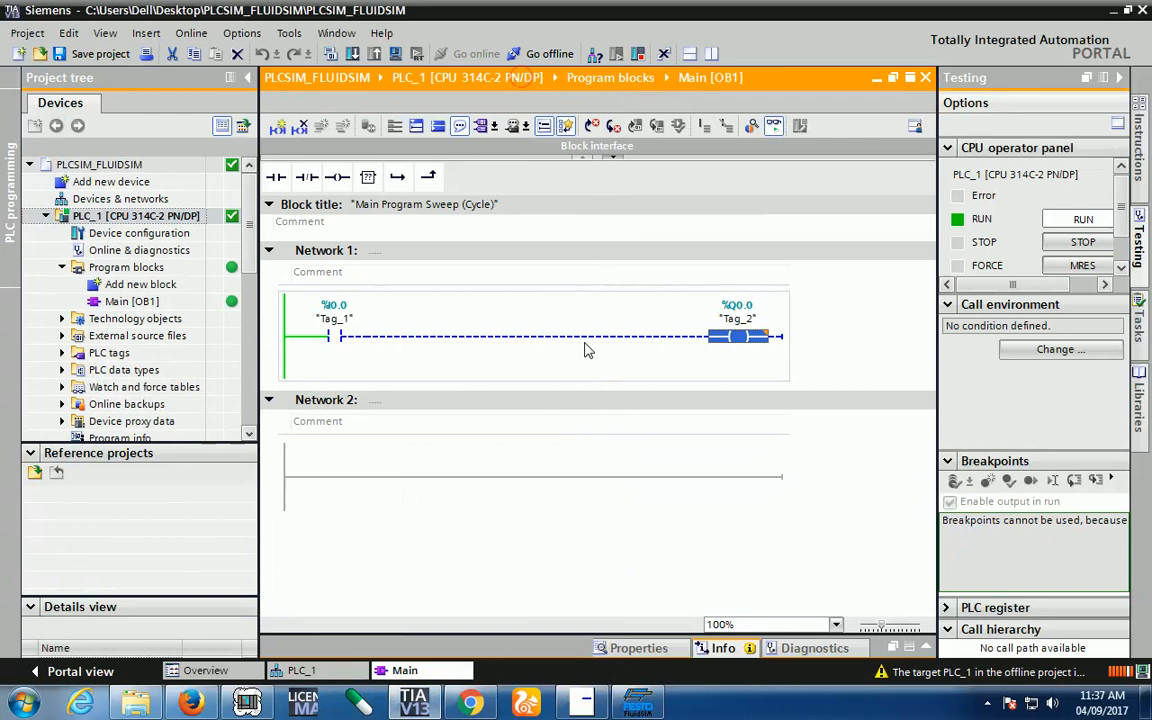
- Set FluidSIM's EasyPort/OPC/DDE connection to OPC mode with event buffer, and stop the simulation
{"action": "left_click", "coordinate": [636, 700]}
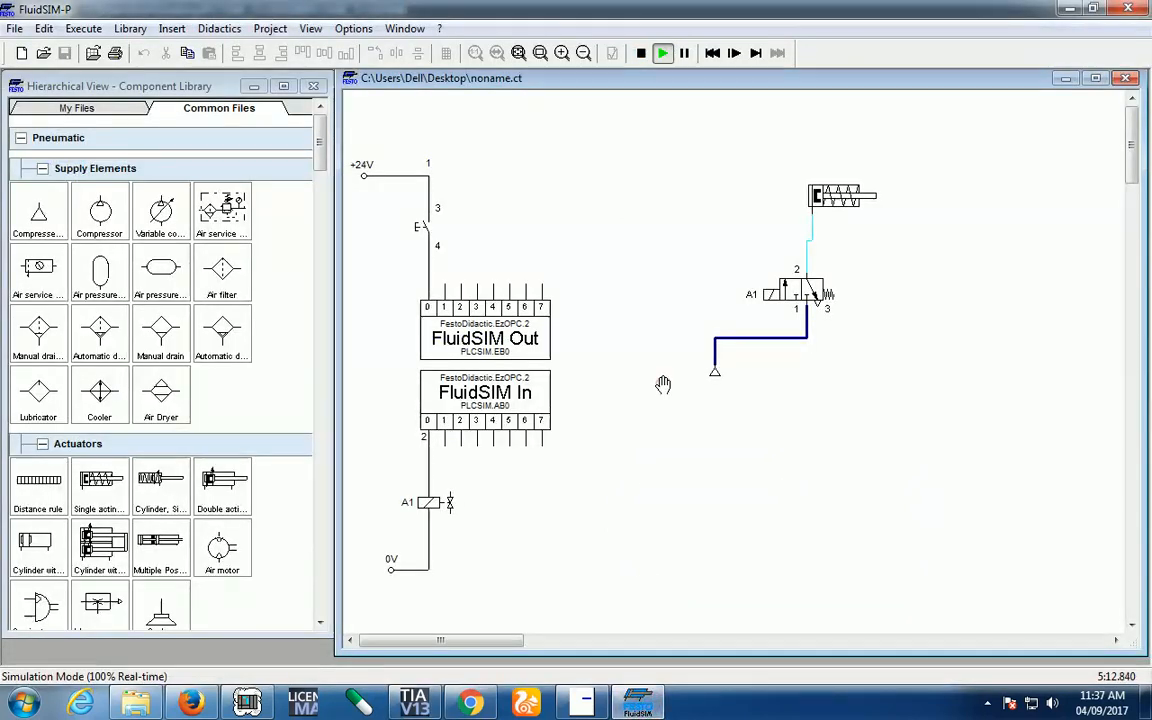
{"action": "left_click", "coordinate": [352, 28]}
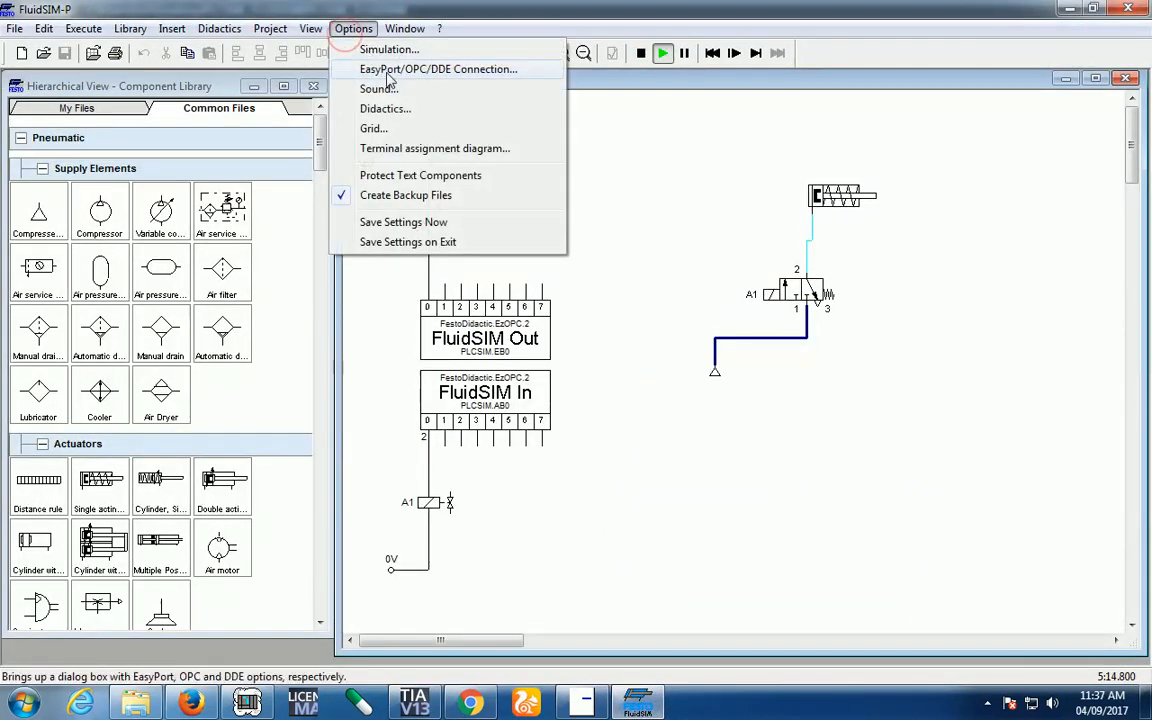
{"action": "left_click", "coordinate": [438, 68]}
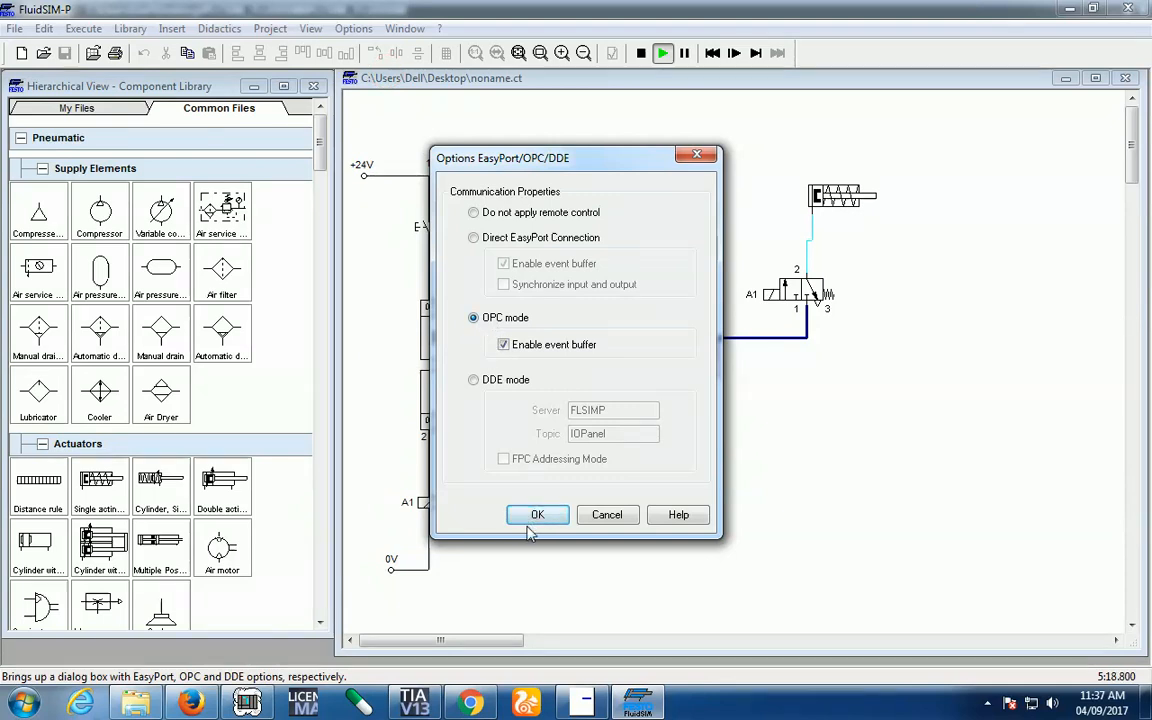
{"action": "left_click", "coordinate": [536, 514]}
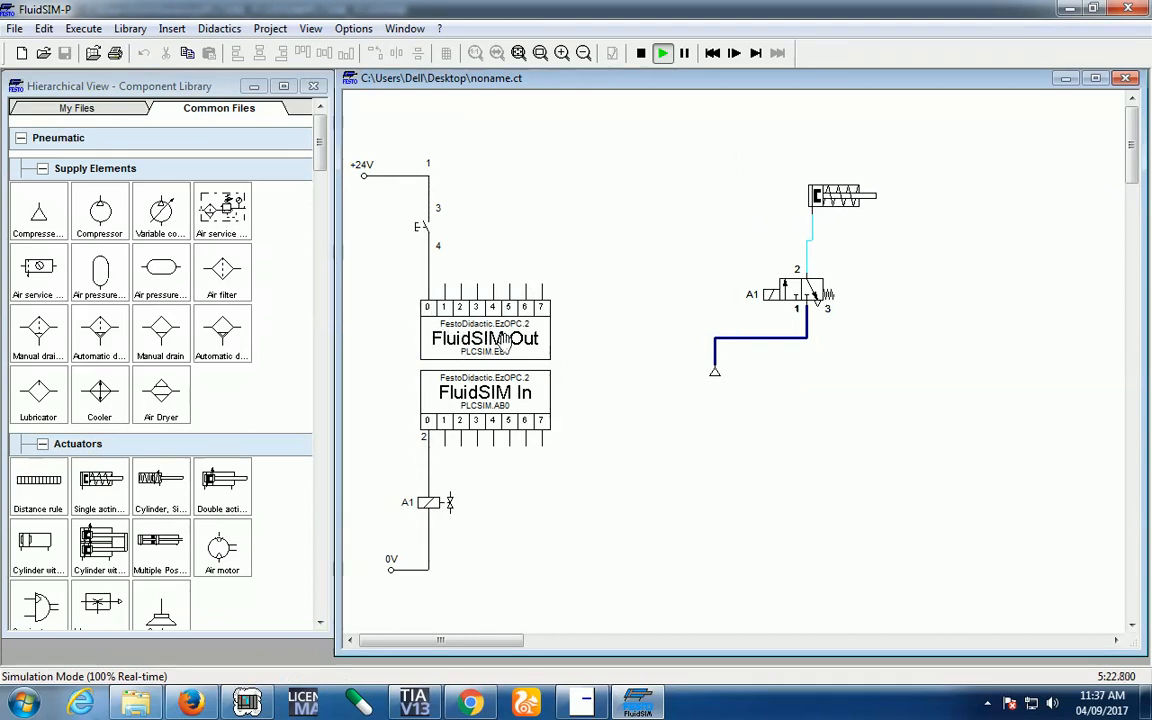
{"action": "left_click", "coordinate": [640, 52]}
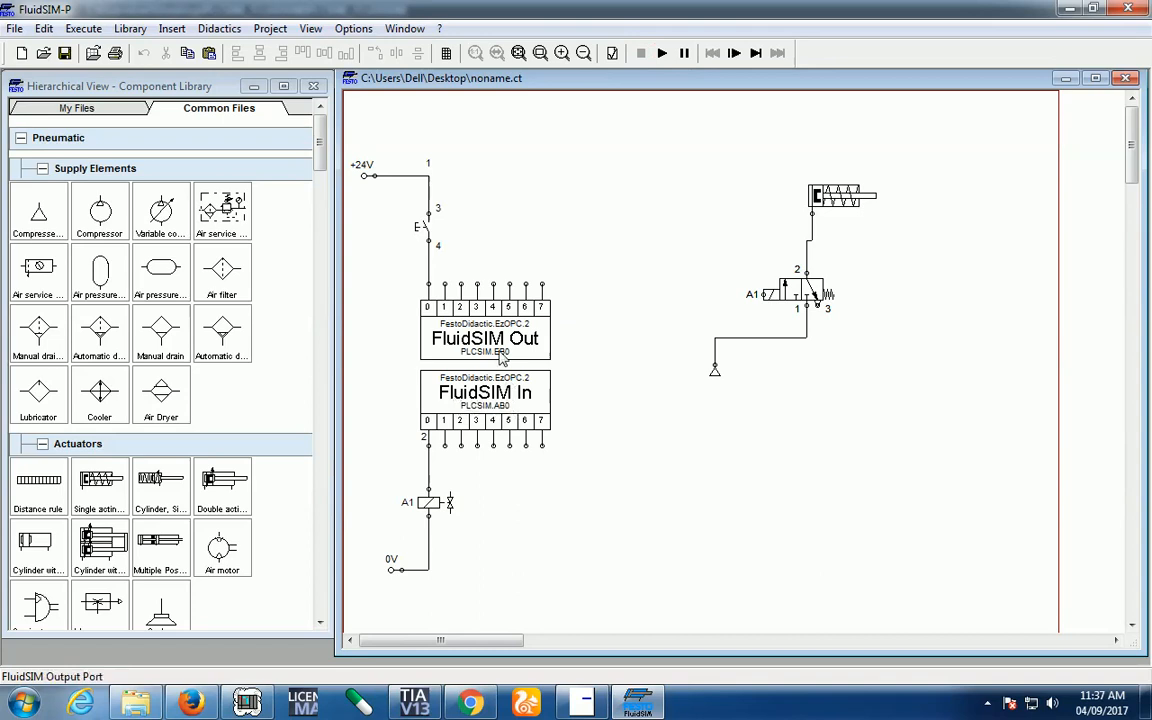
- Map FluidSIM Out to PLCSIM.EB0 and FluidSIM In to PLCSIM.AB0 on FestoDidactic.EzOPC.2
{"action": "double_click", "coordinate": [484, 338]}
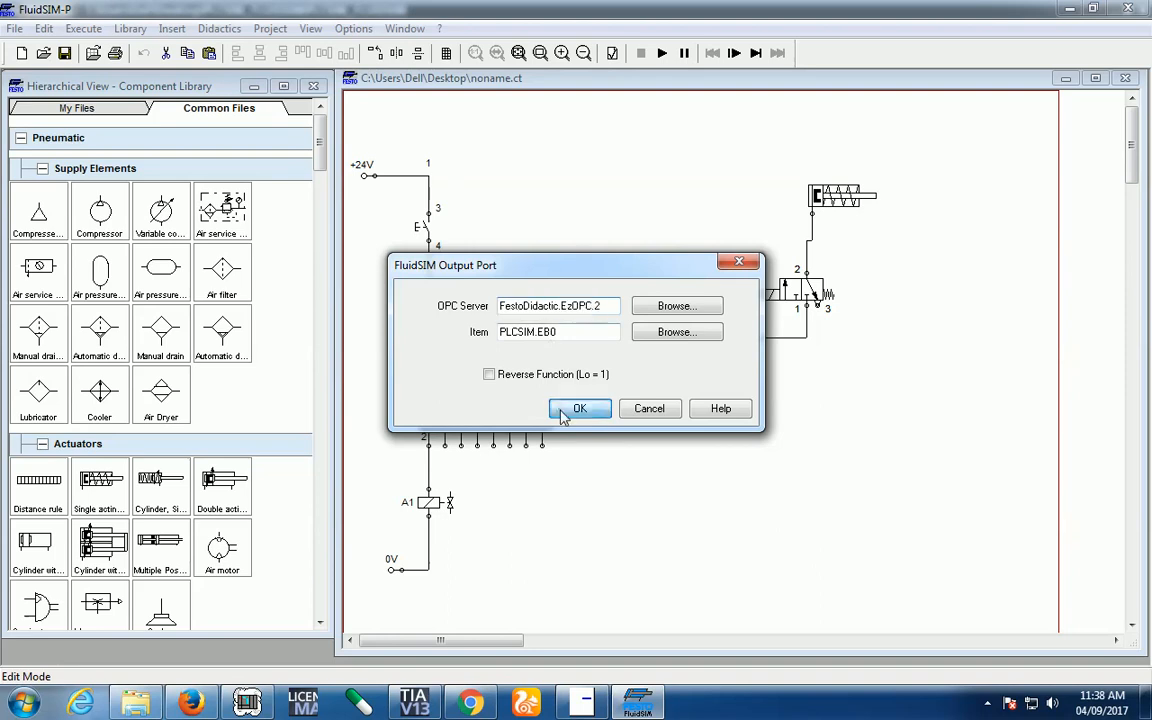
{"action": "left_click", "coordinate": [580, 408]}
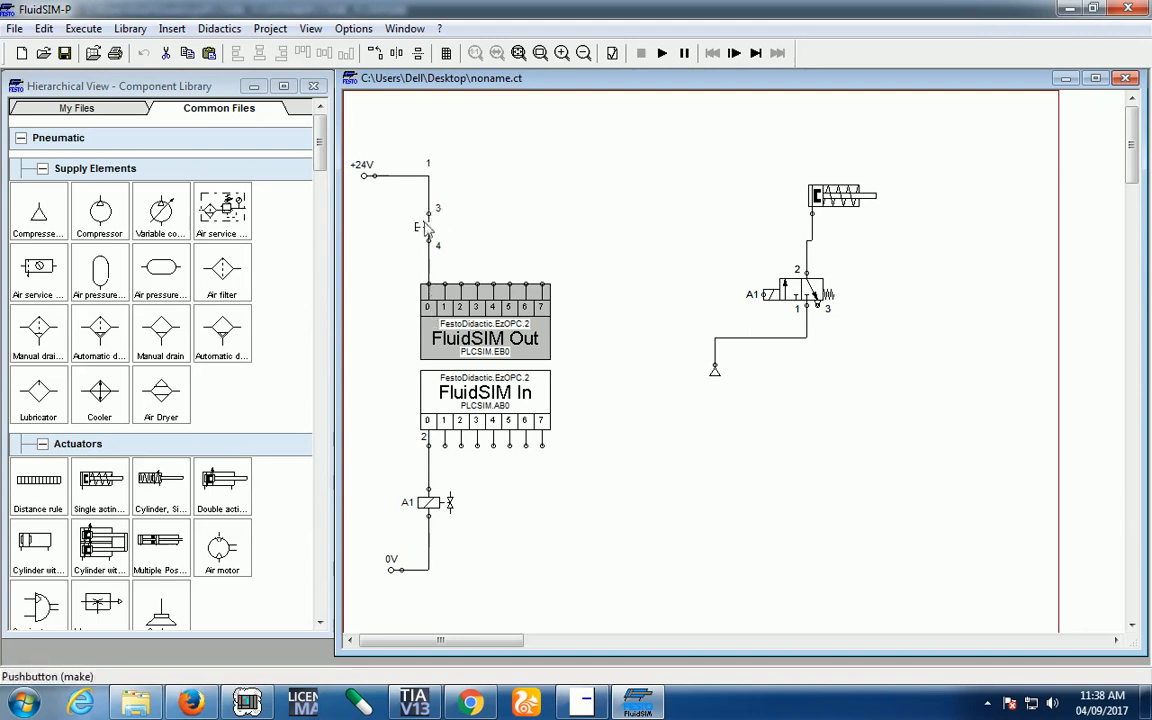
{"action": "mouse_move", "coordinate": [432, 320]}
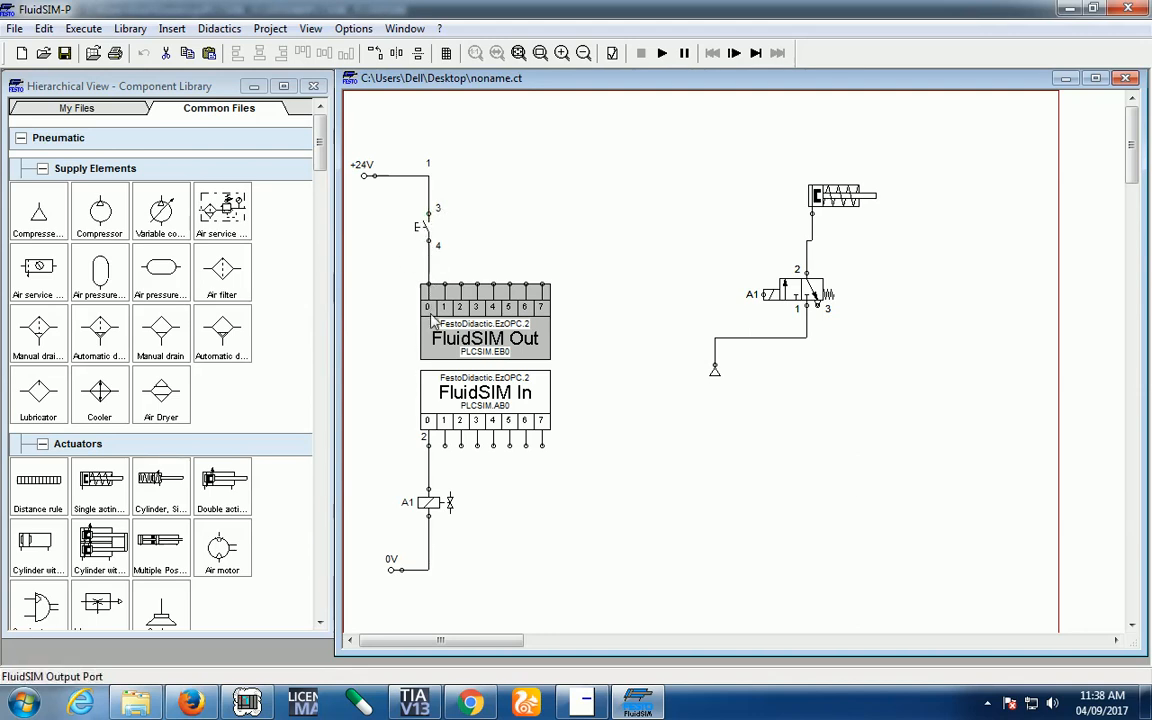
{"action": "double_click", "coordinate": [484, 392]}
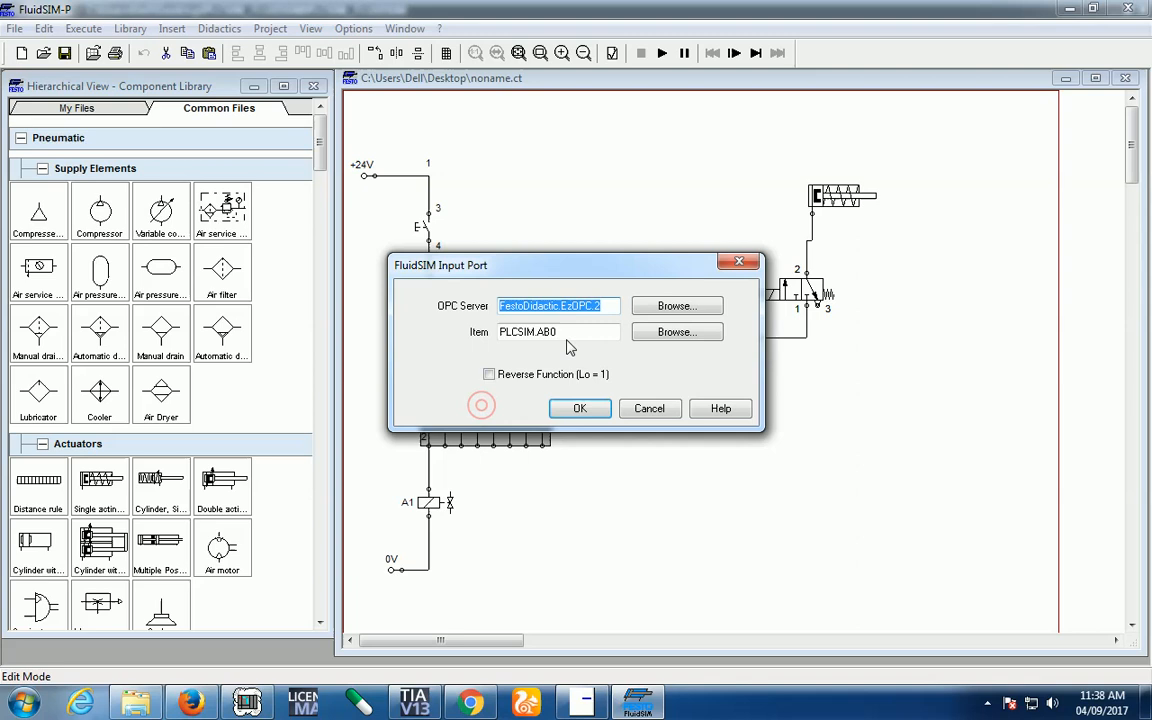
{"action": "left_click", "coordinate": [580, 408]}
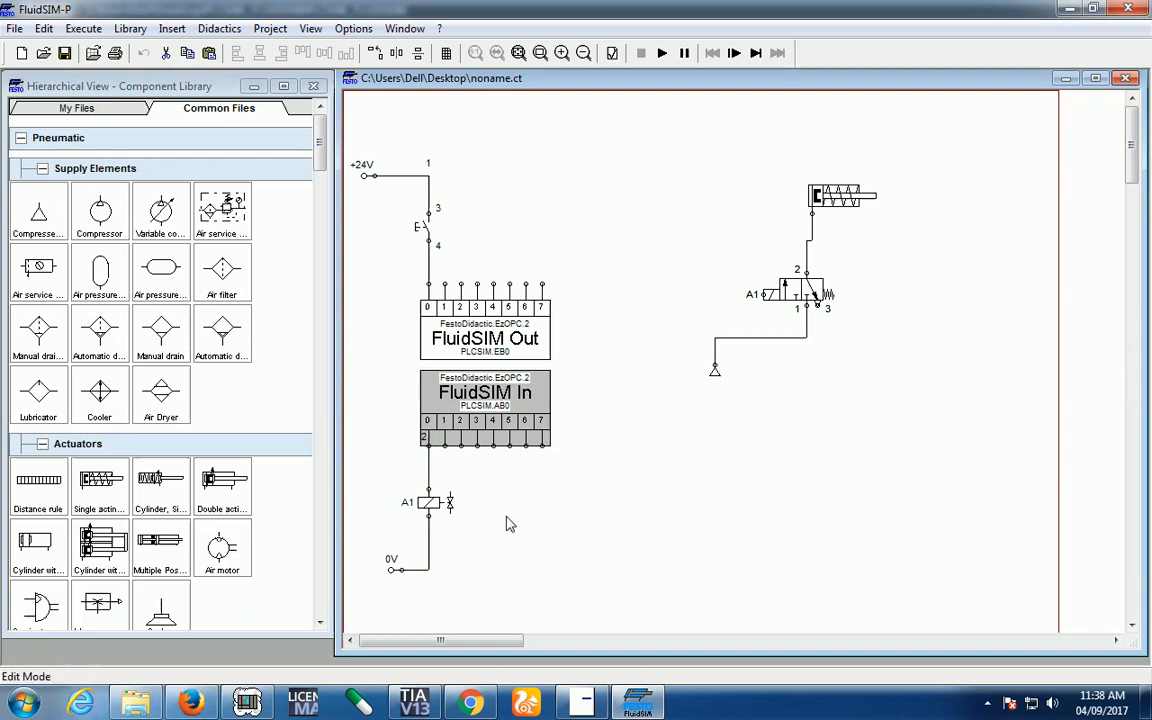
- Start the FluidSIM circuit simulation so it exchanges signals with PLCSIM
{"action": "left_click", "coordinate": [662, 52]}
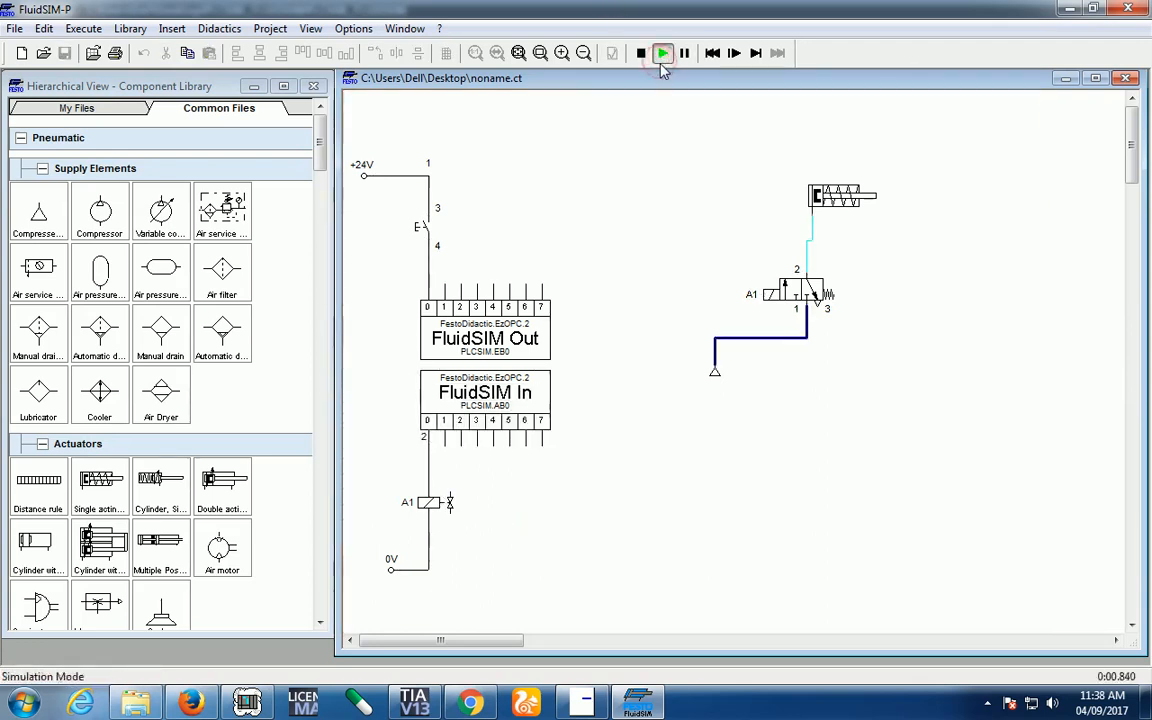
{"action": "left_click", "coordinate": [662, 52]}
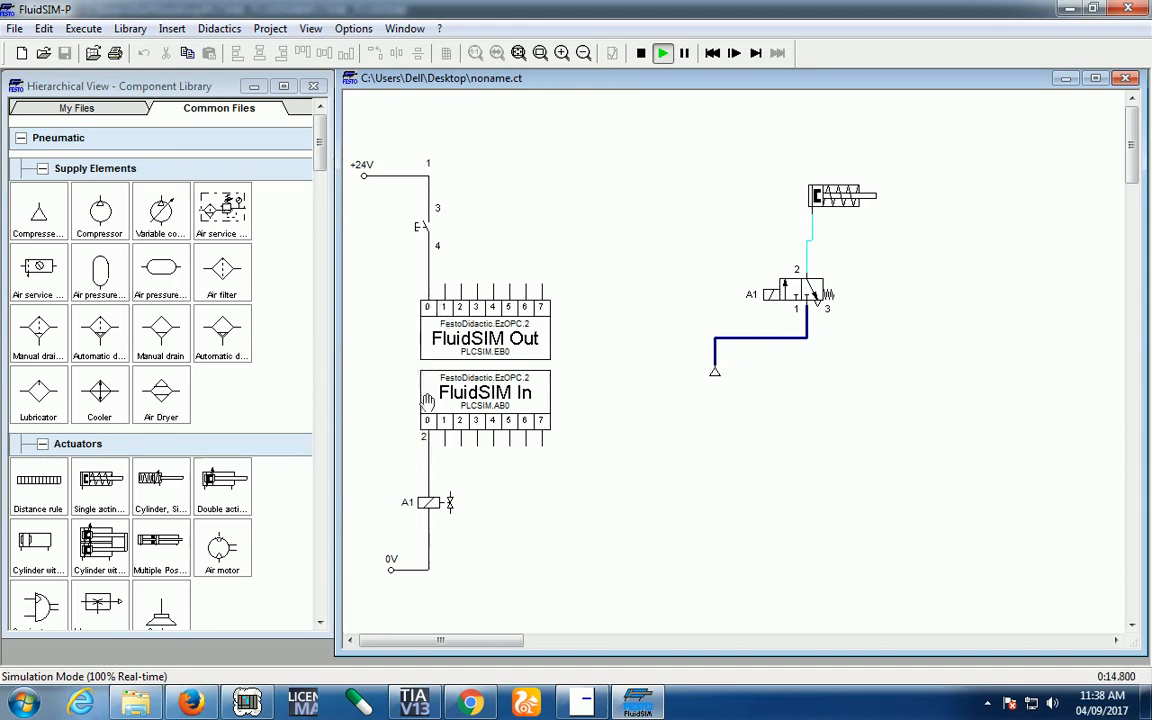
{"action": "mouse_move", "coordinate": [428, 524]}
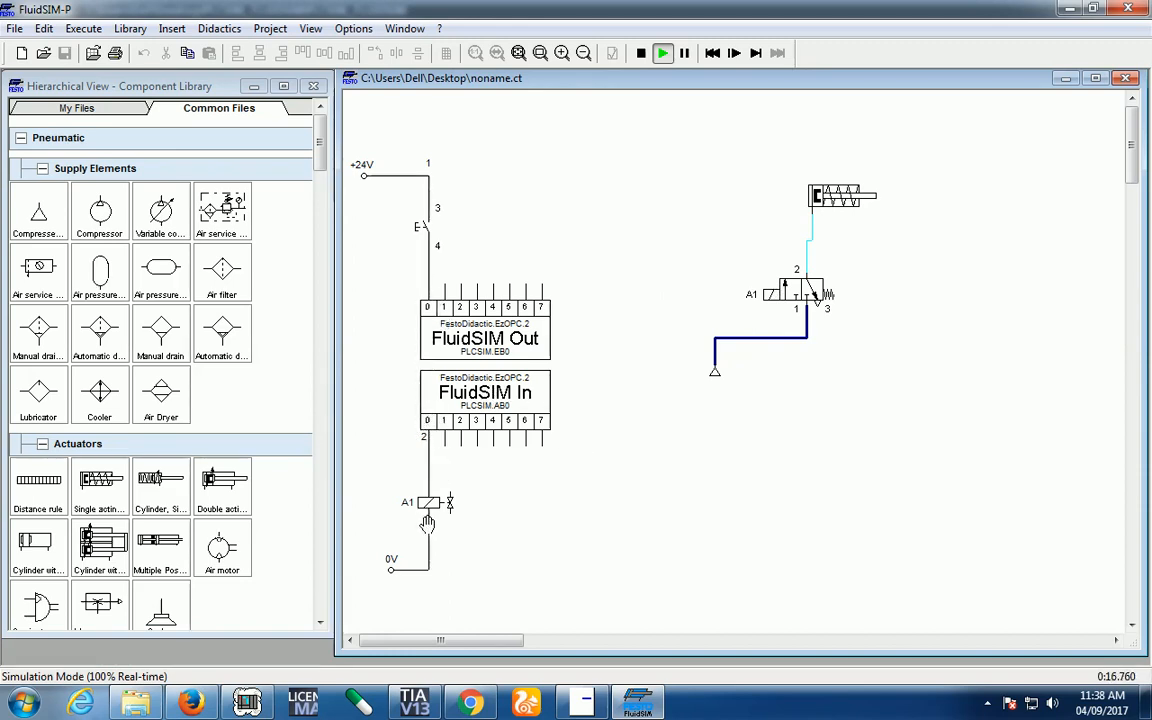